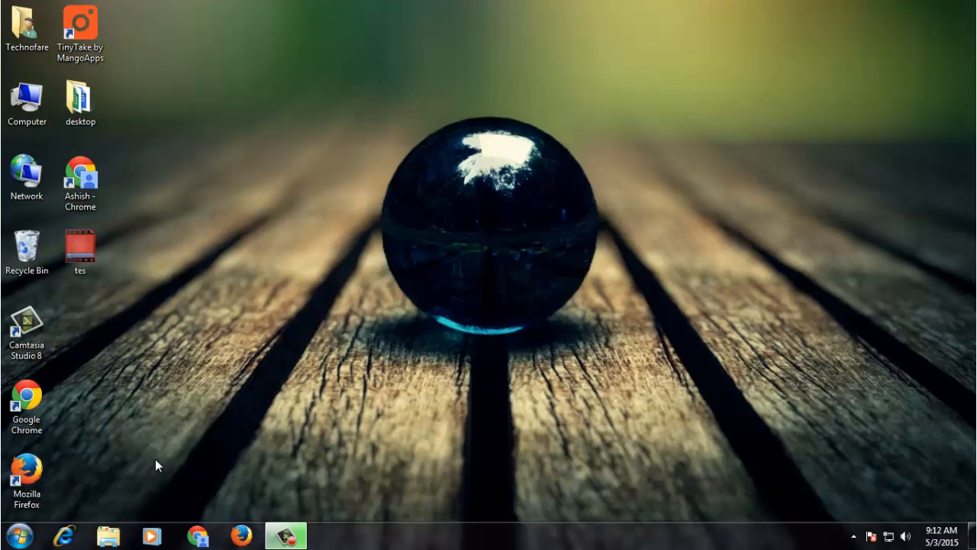
pyautogui.moveTo(125, 468)
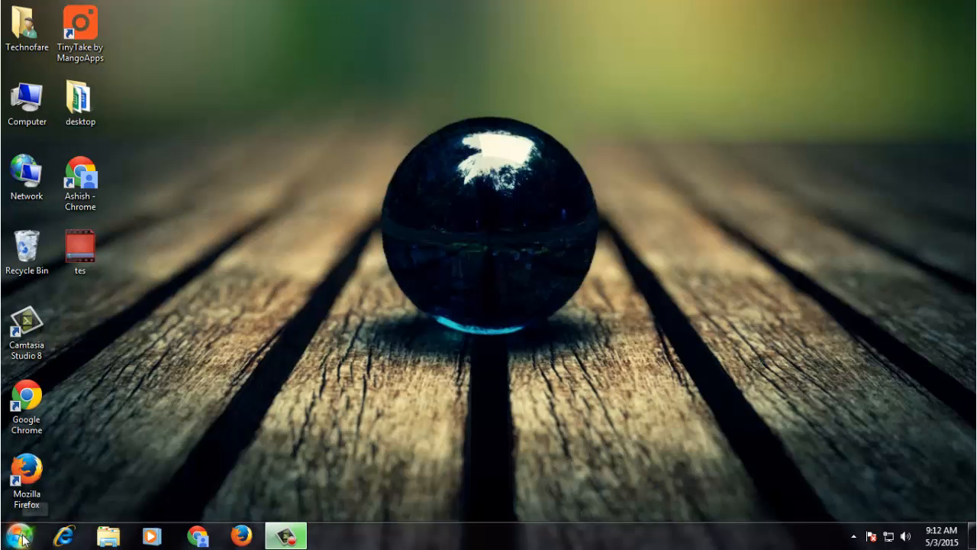
# Expand All Programs to the Accessories folder from the Start menu
pyautogui.click(12, 534)
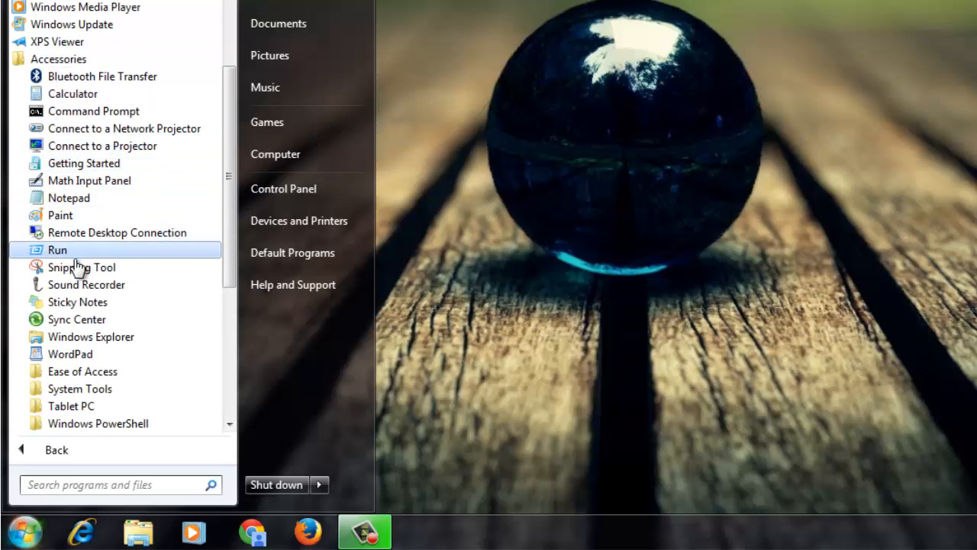
pyautogui.moveTo(81, 266)
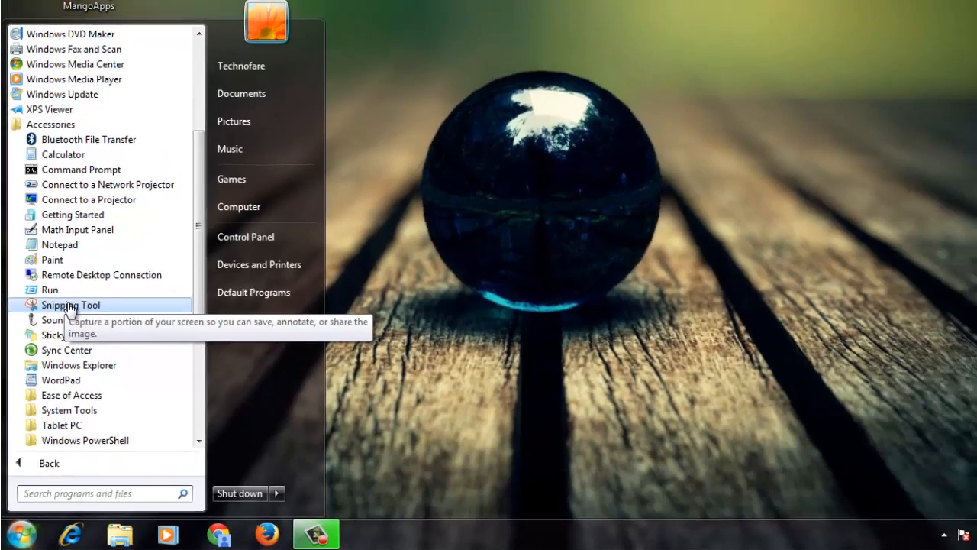
# Launch Snipping Tool and snip a rectangle around the glass ball on the wallpaper
pyautogui.click(70, 305)
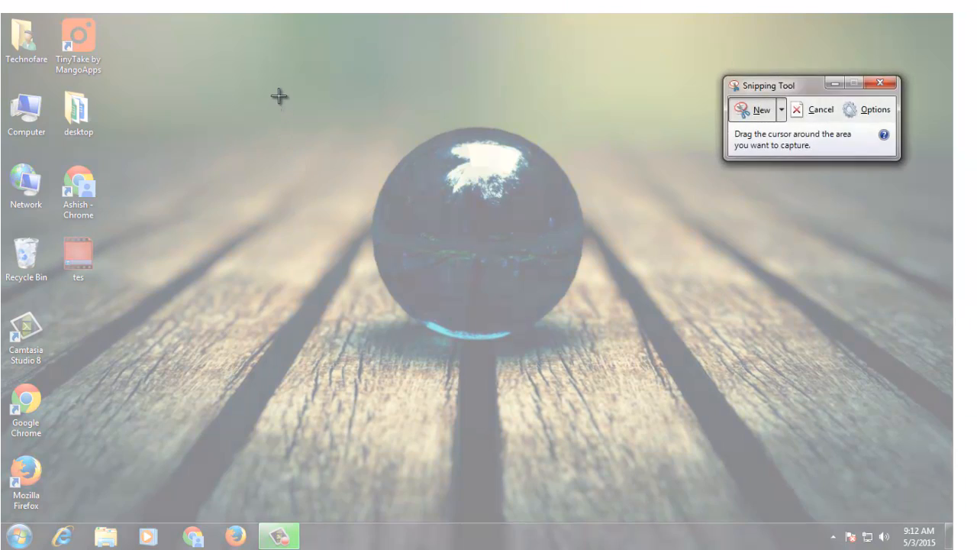
pyautogui.moveTo(278, 96); pyautogui.dragTo(653, 353)
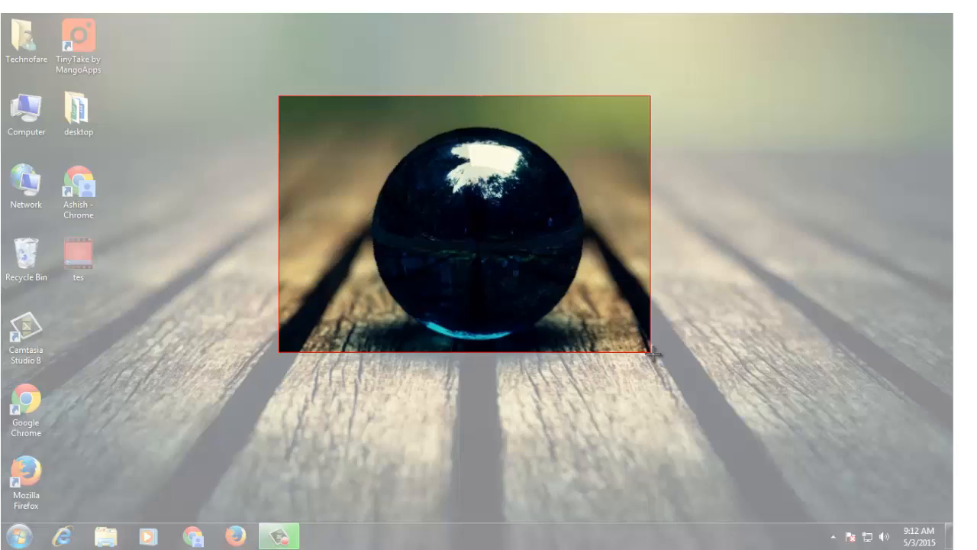
pyautogui.click(653, 352)
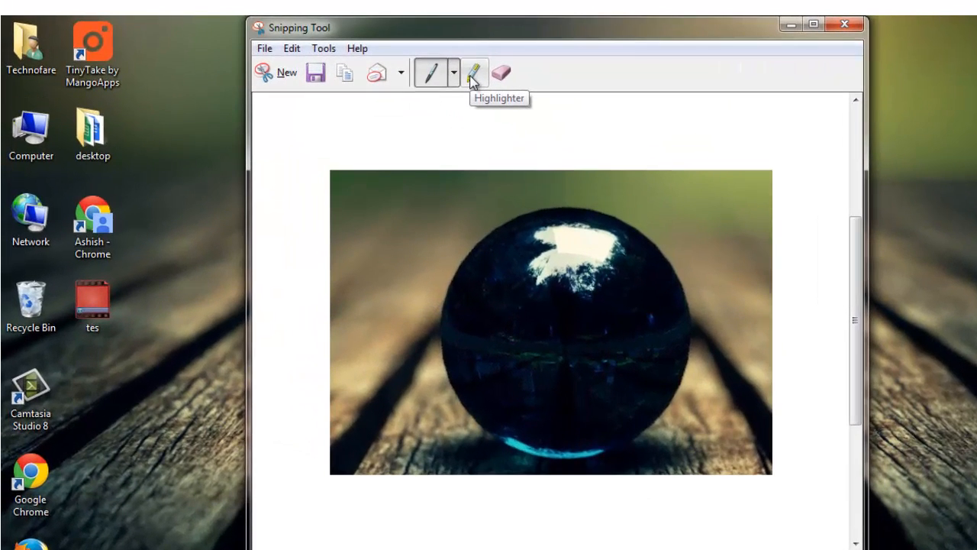
# Customize the pen to a thick Lime round tip via Pen > Customize and confirm
pyautogui.click(474, 73)
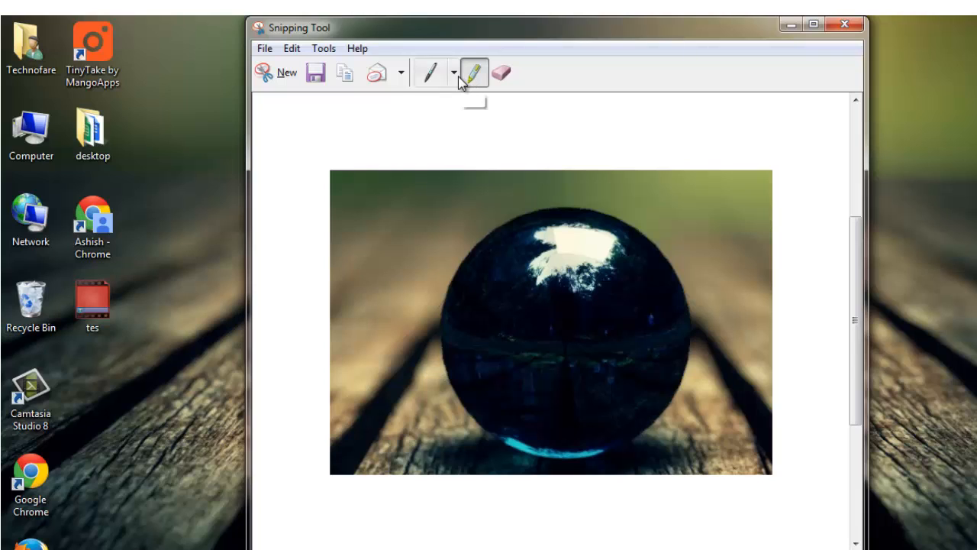
pyautogui.click(454, 72)
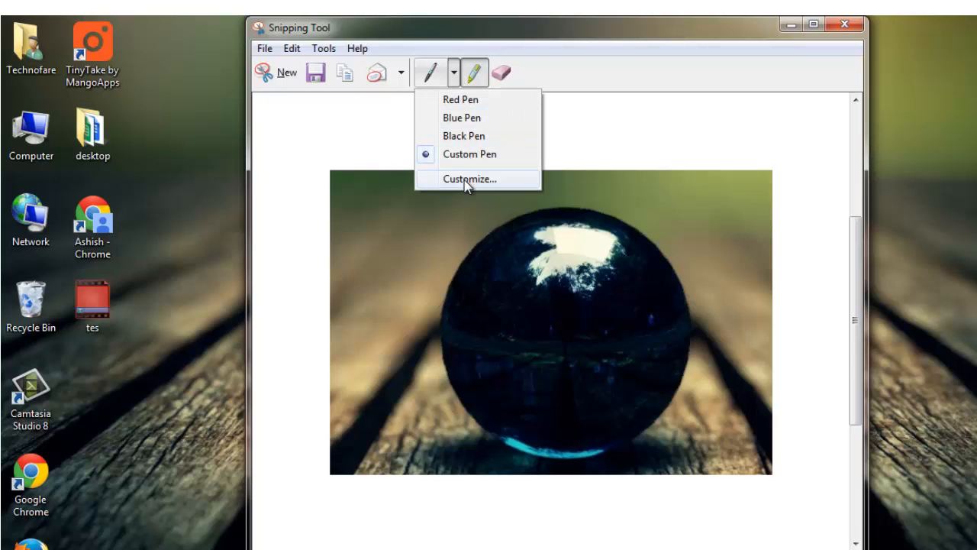
pyautogui.click(469, 177)
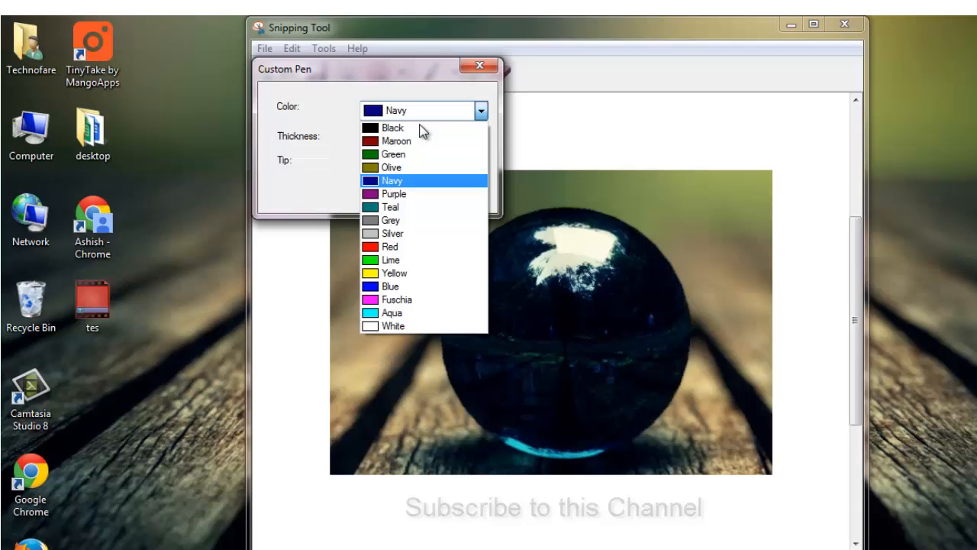
pyautogui.click(391, 260)
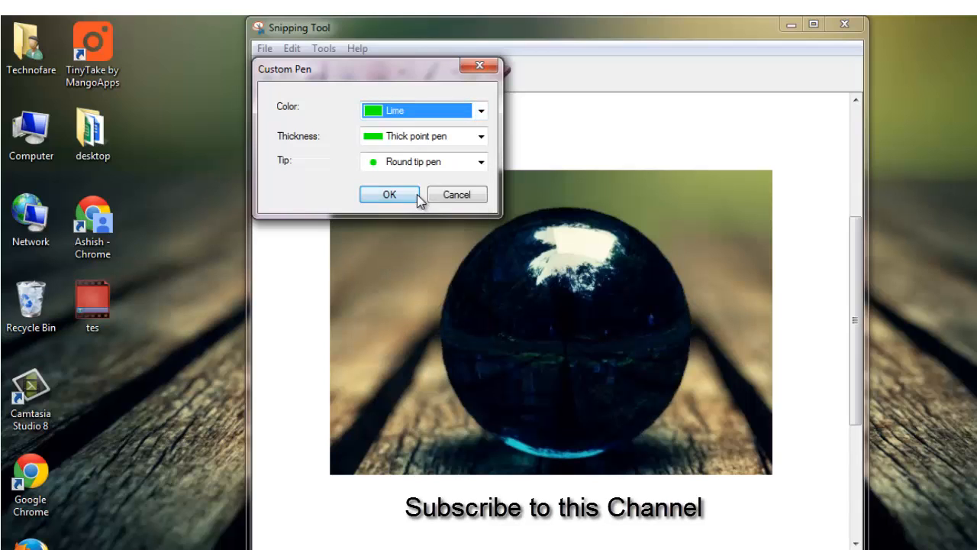
pyautogui.click(389, 194)
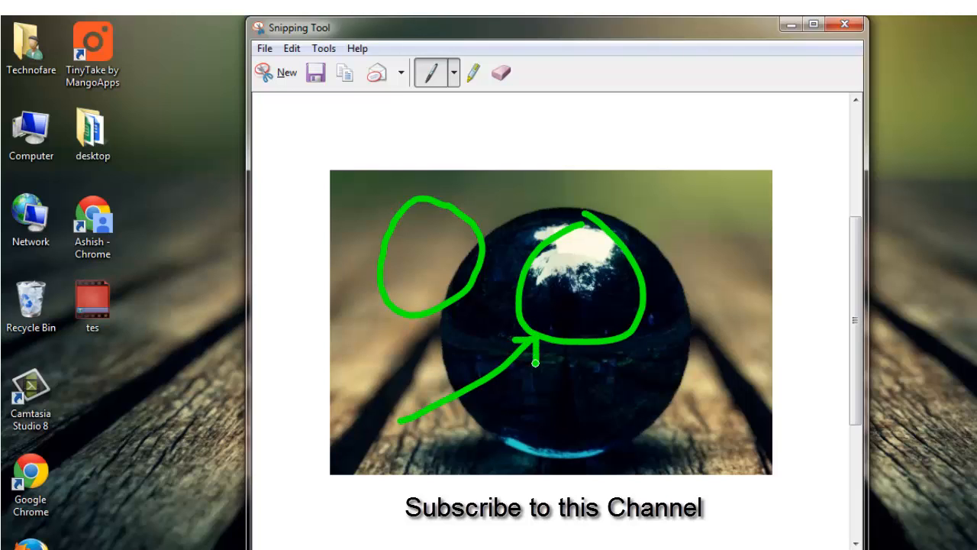
pyautogui.moveTo(501, 71)
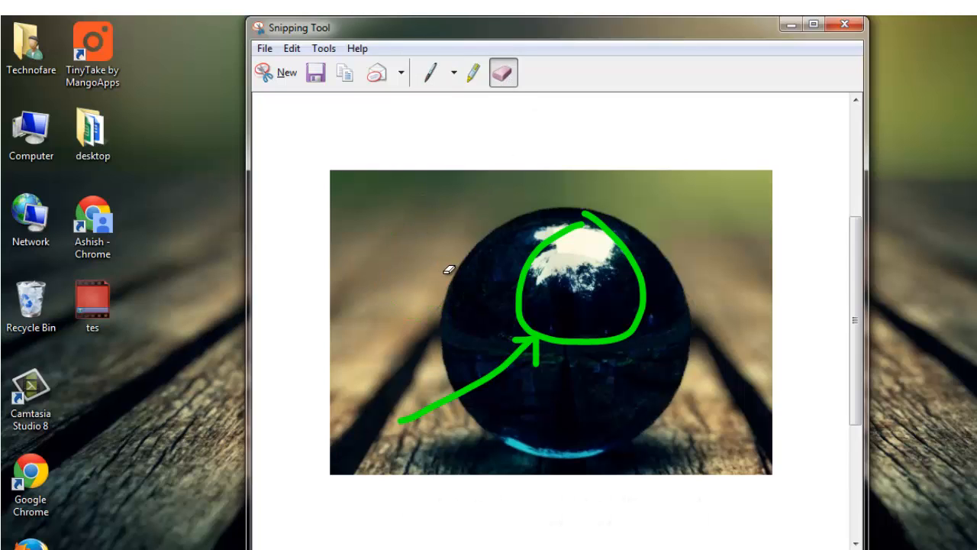
# Switch to Chrome showing the TinyTake website home page
pyautogui.click(264, 47)
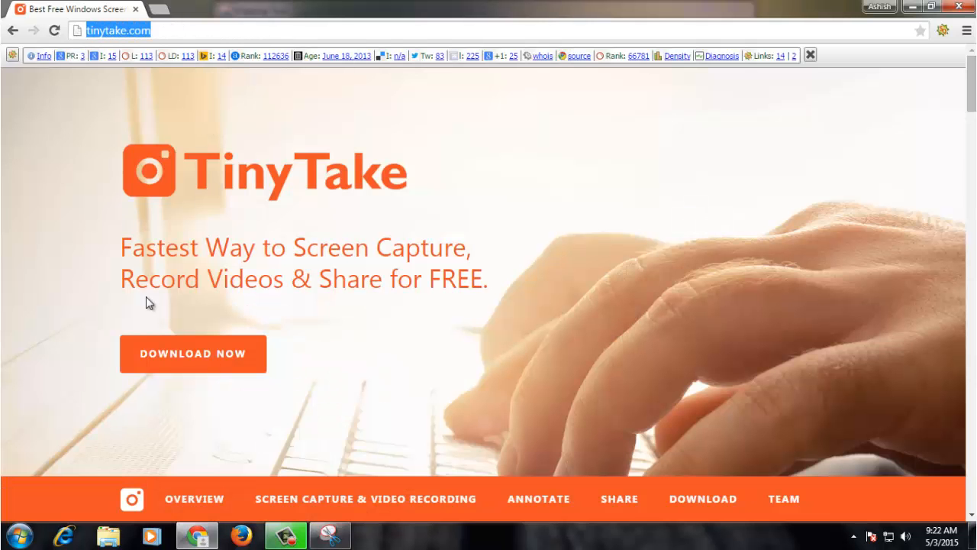
# Jump to TinyTake's Download section, then minimize Chrome to reveal the annotated snip
pyautogui.click(702, 498)
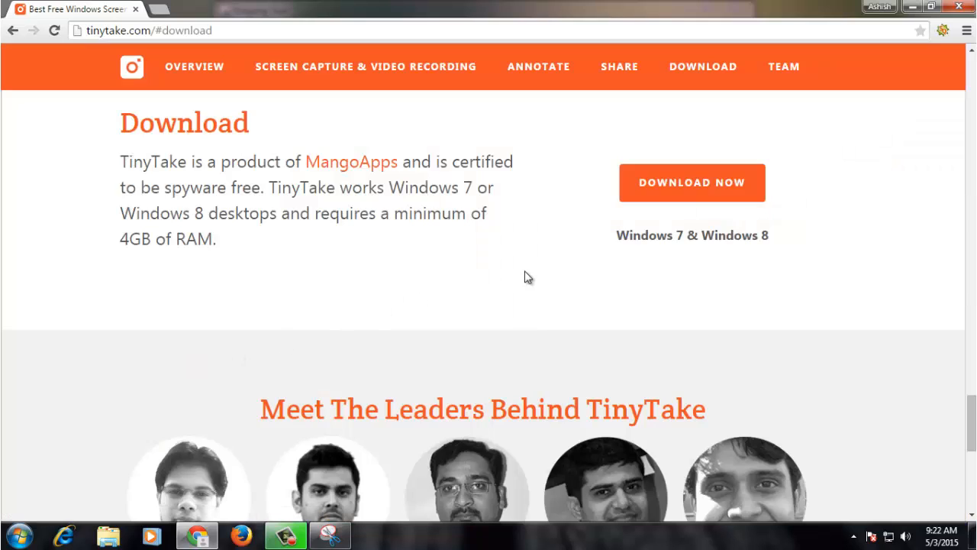
pyautogui.moveTo(530, 277)
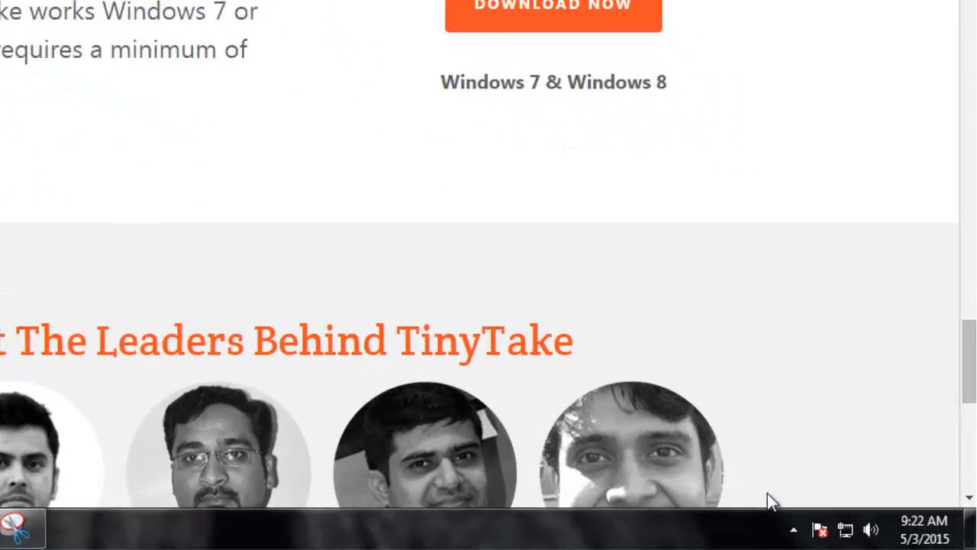
pyautogui.click(794, 529)
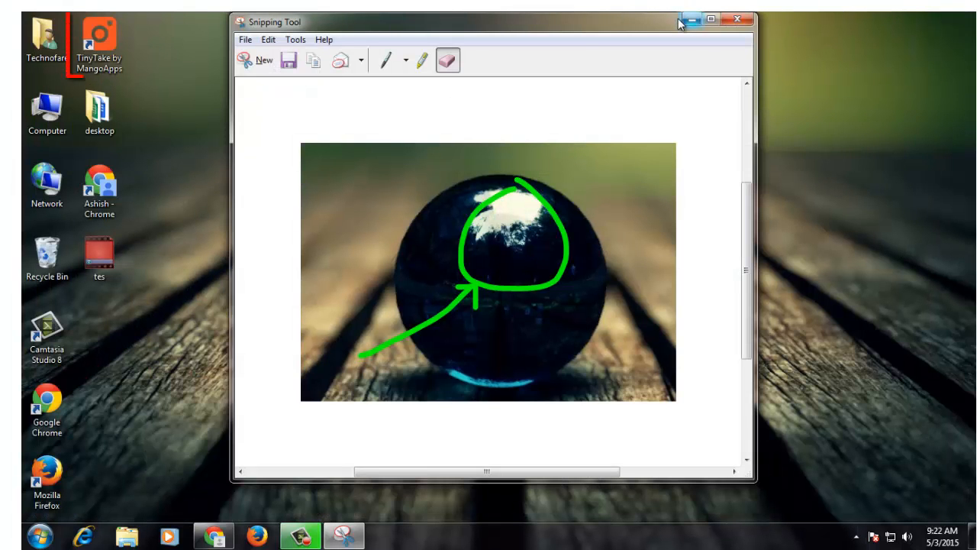
# Launch TinyTake from its desktop shortcut with the Technofare homepage in Chrome
pyautogui.click(99, 43)
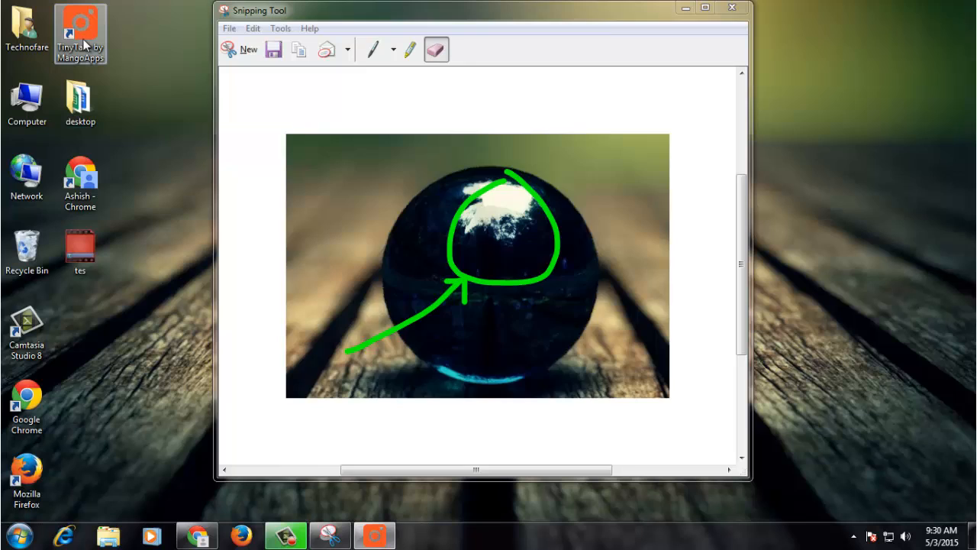
pyautogui.click(195, 534)
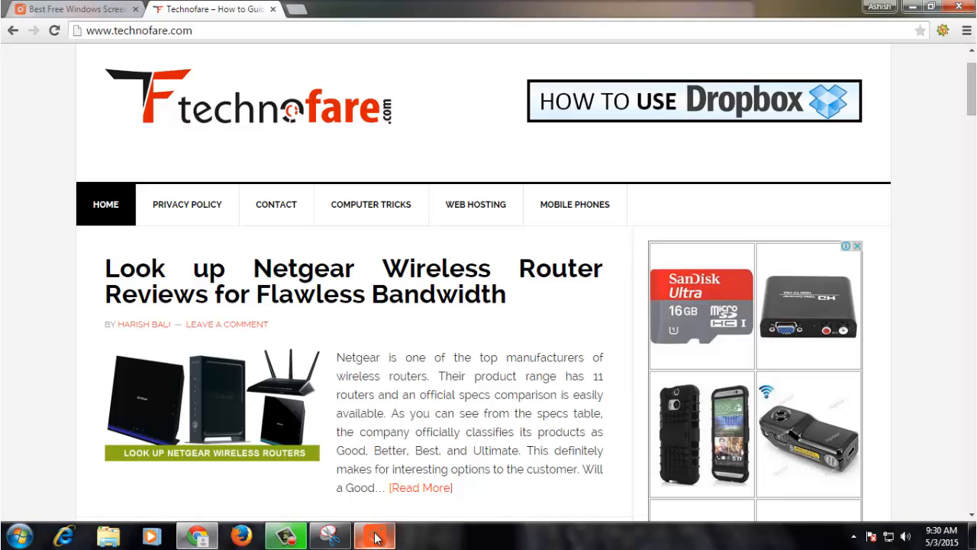
# Start a Capture region from TinyTake's taskbar icon over the Technofare page
pyautogui.click(374, 534)
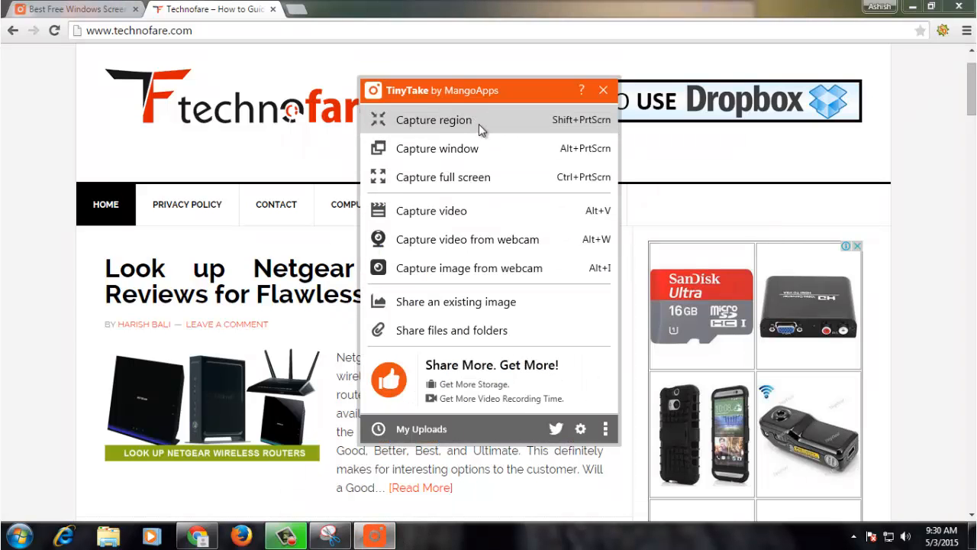
pyautogui.click(434, 120)
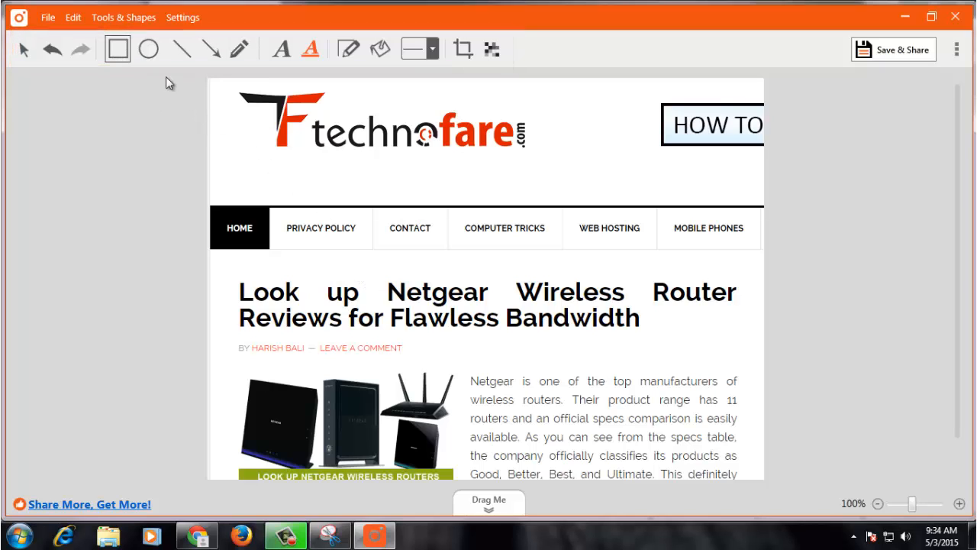
# Draw a red rectangle around the technofare logo and an arrow at the headline, both with thicker lines
pyautogui.moveTo(232, 82); pyautogui.dragTo(541, 189)
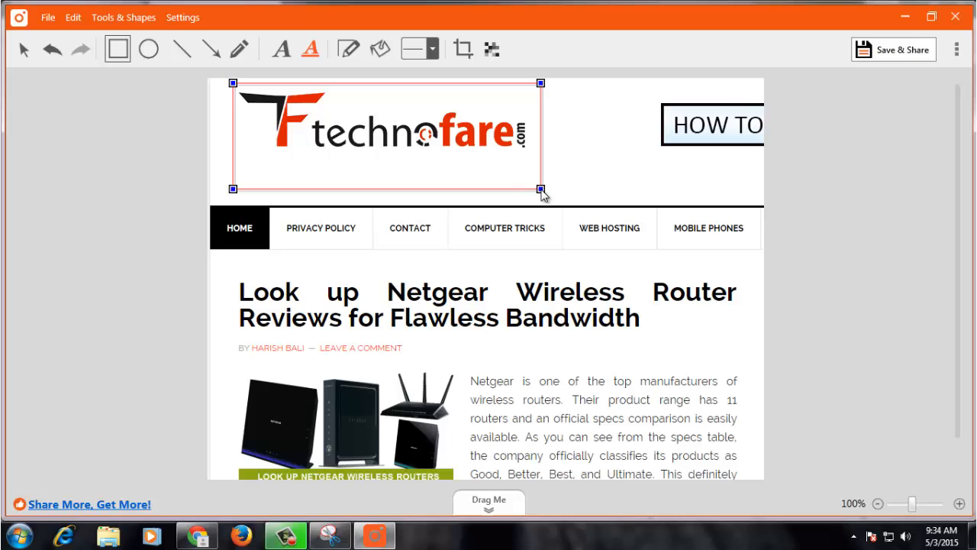
pyautogui.moveTo(212, 49)
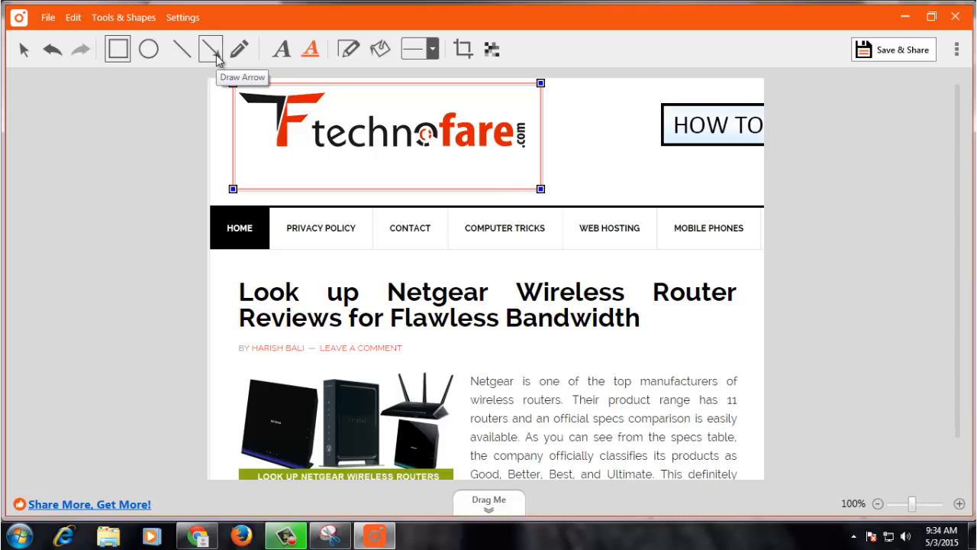
pyautogui.moveTo(700, 318)
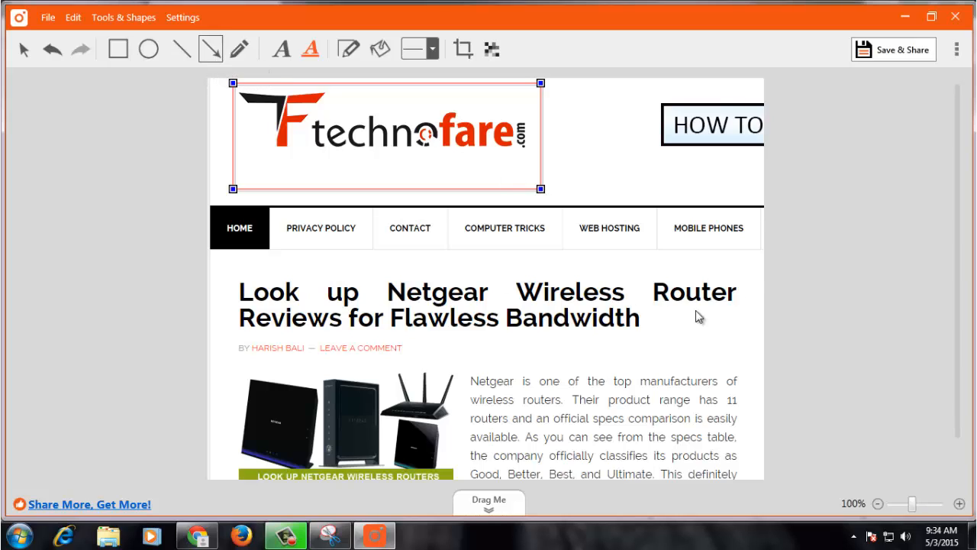
pyautogui.moveTo(739, 199); pyautogui.dragTo(684, 273)
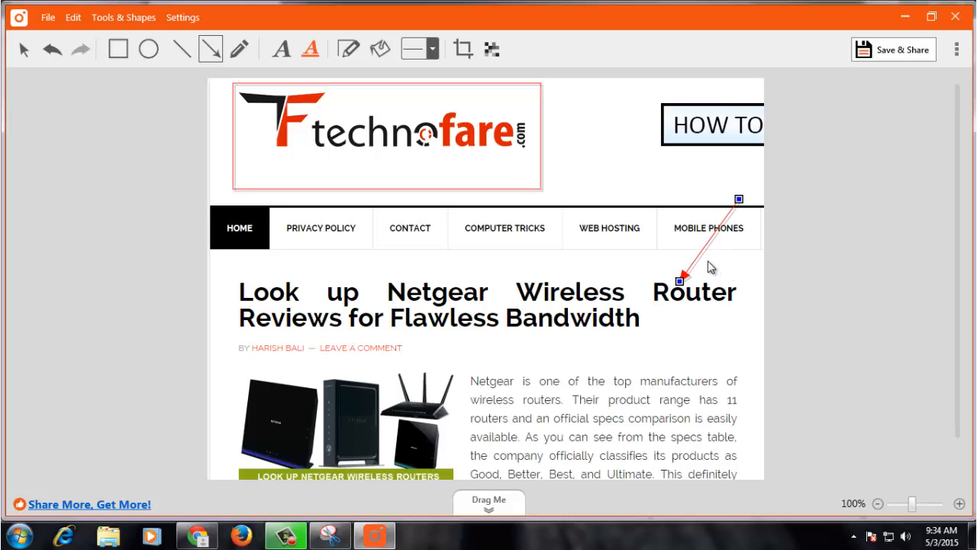
pyautogui.moveTo(702, 262)
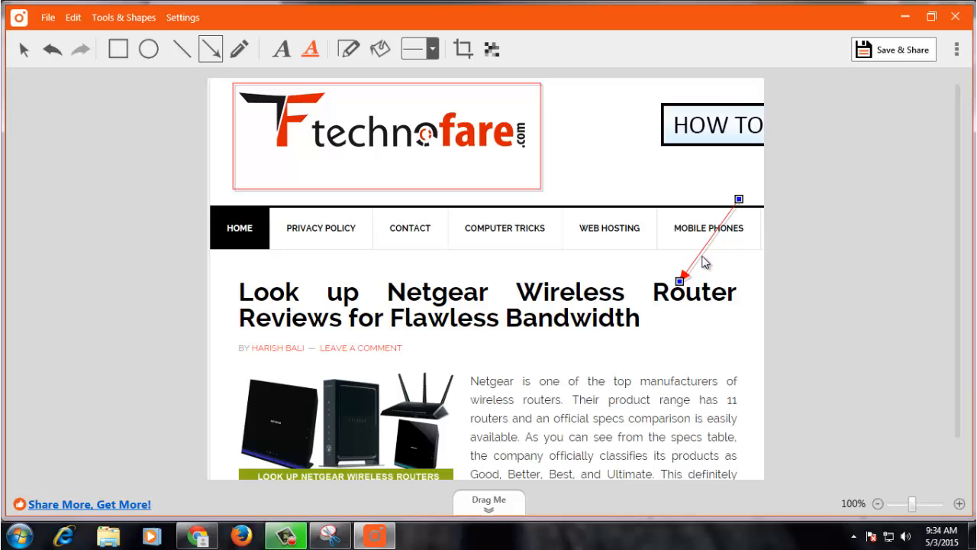
pyautogui.moveTo(460, 81)
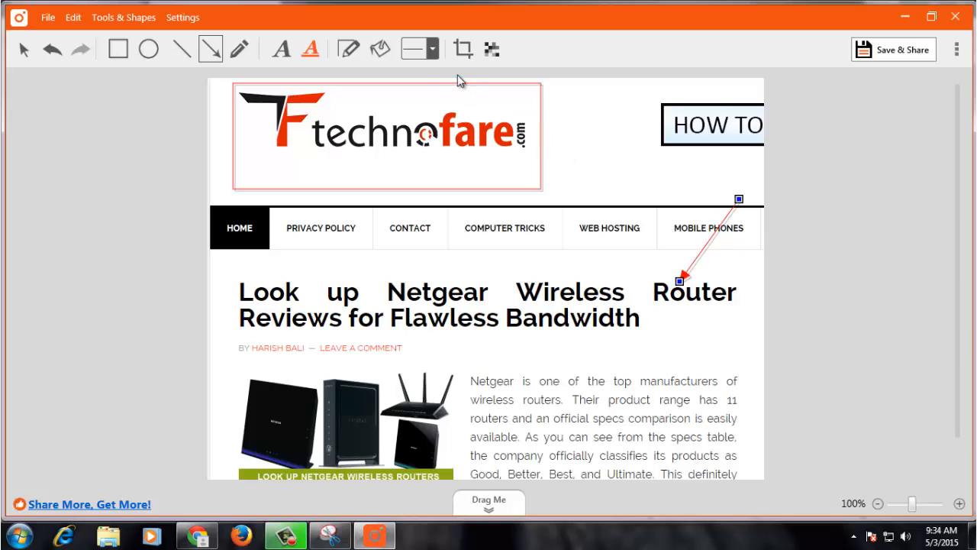
pyautogui.click(434, 48)
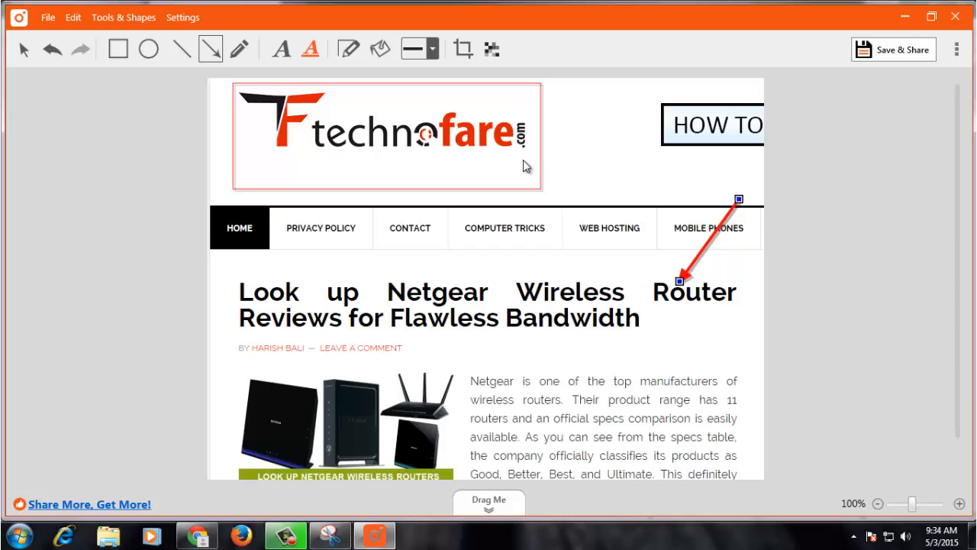
pyautogui.click(434, 49)
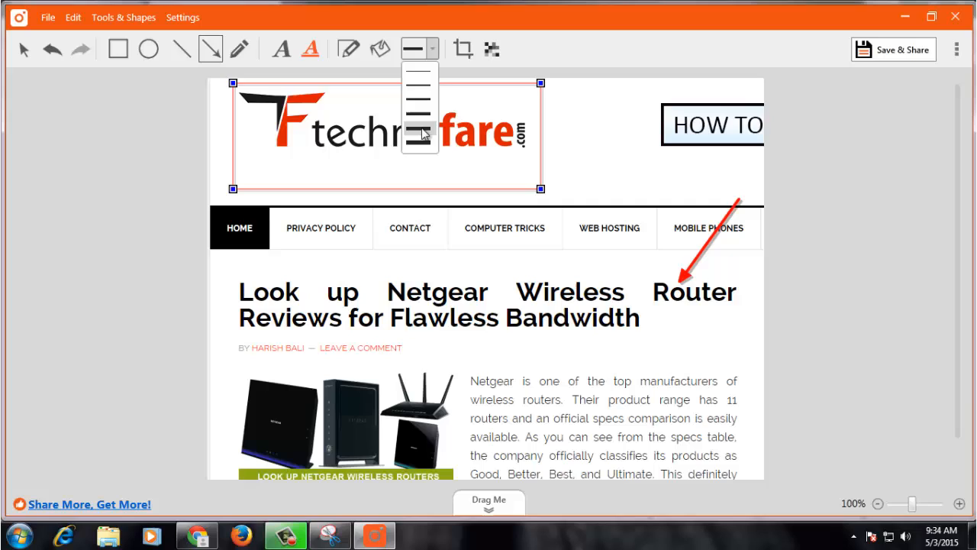
pyautogui.click(419, 71)
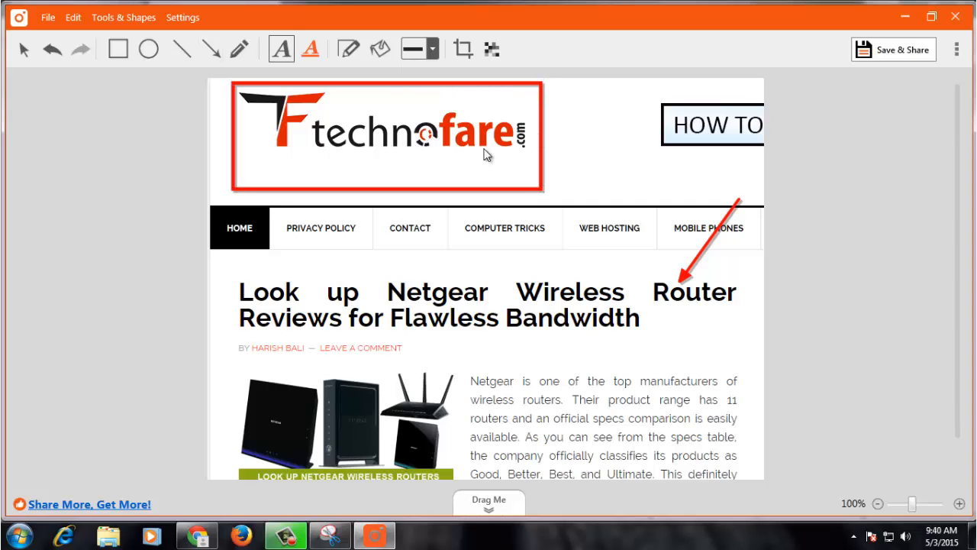
pyautogui.moveTo(290, 73)
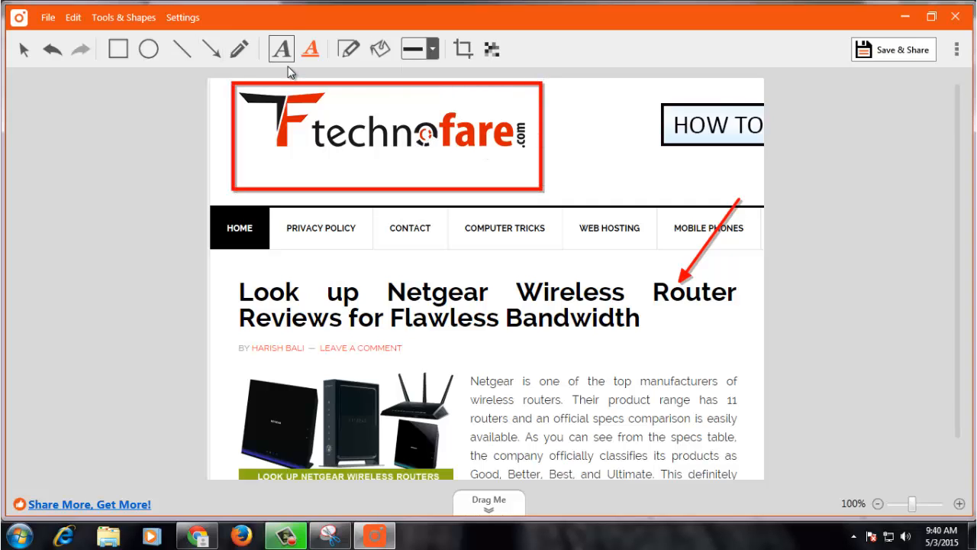
pyautogui.moveTo(281, 49)
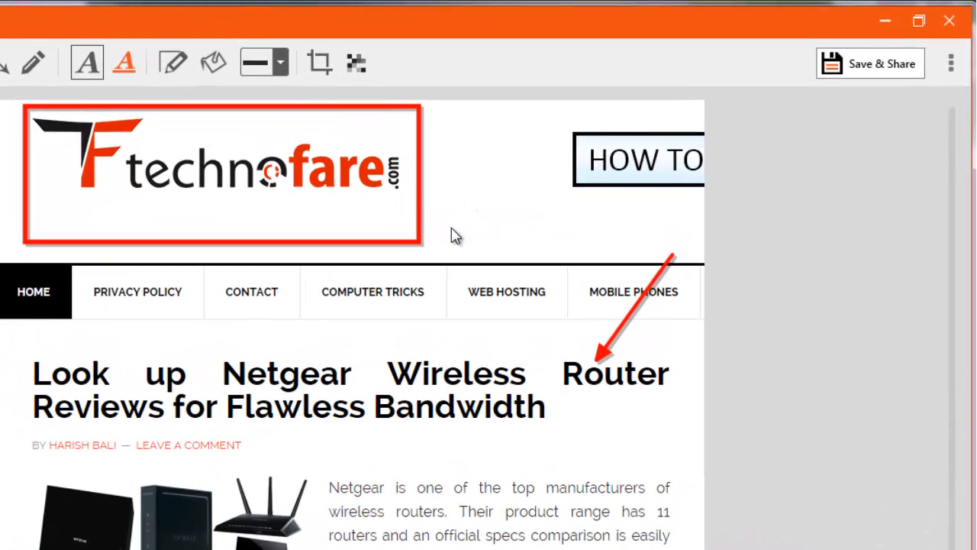
# Add a text box beside the logo reading "This is a tech guide"
pyautogui.moveTo(446, 180); pyautogui.dragTo(562, 243)
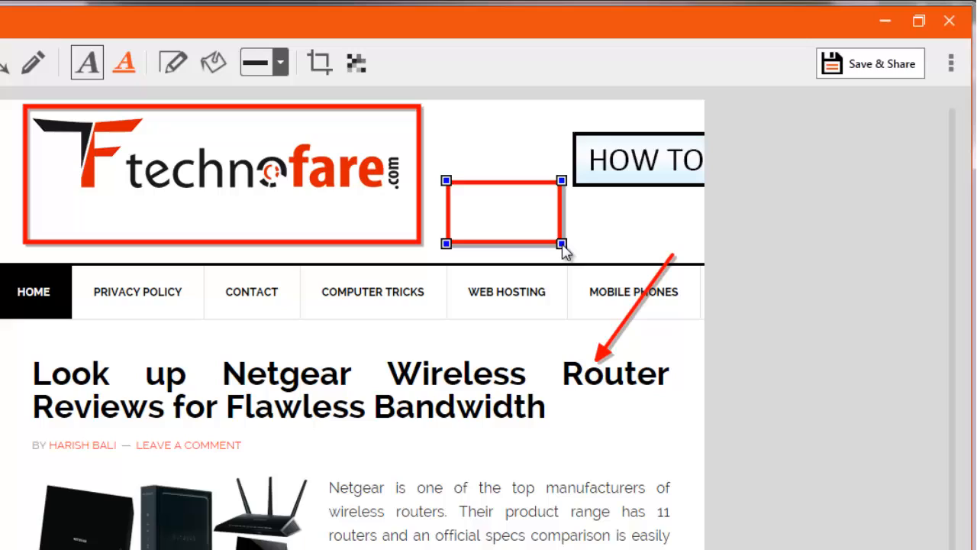
pyautogui.write('This is a')
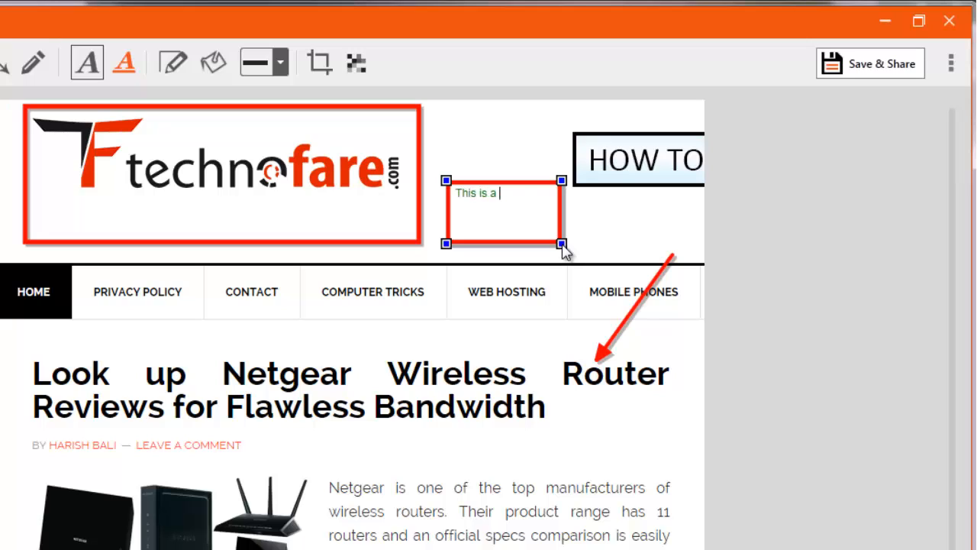
pyautogui.write('tech guide')
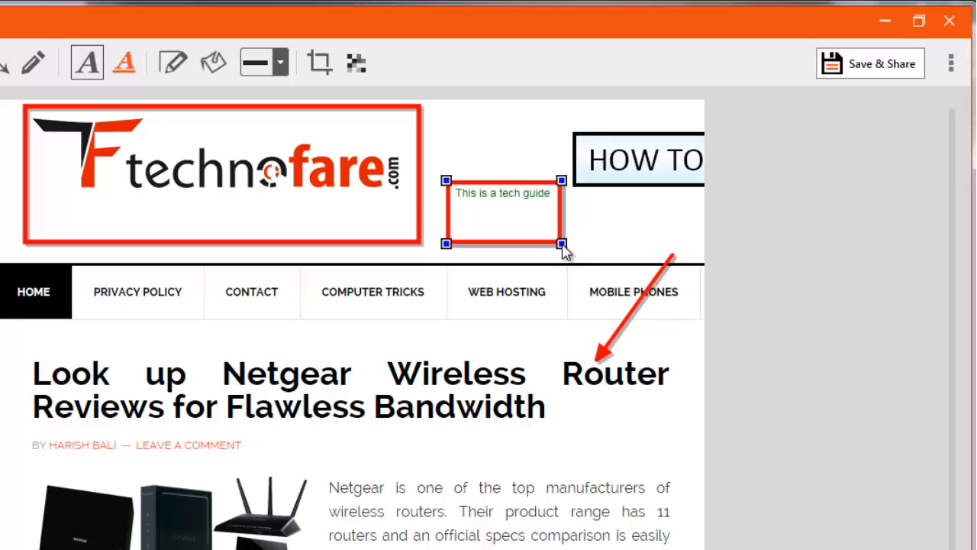
pyautogui.moveTo(123, 62)
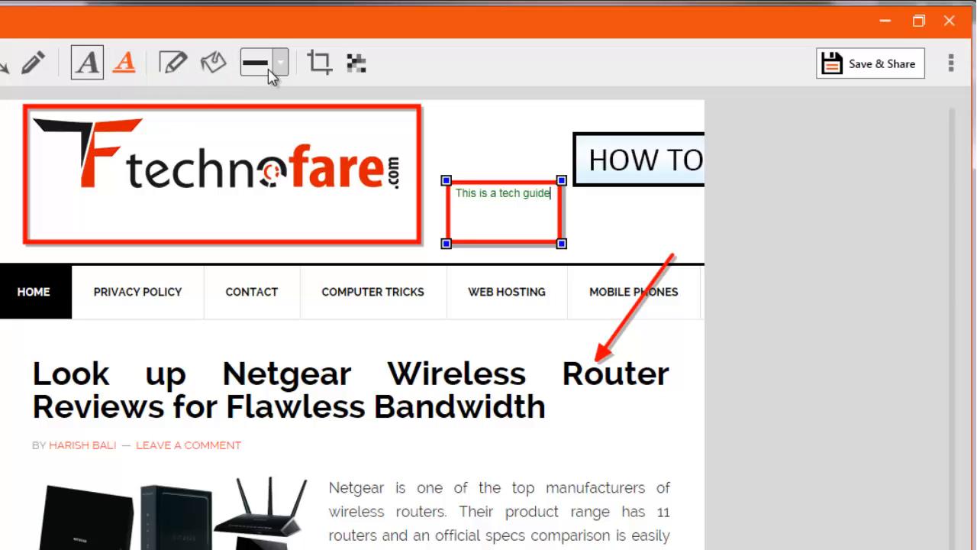
pyautogui.moveTo(356, 62)
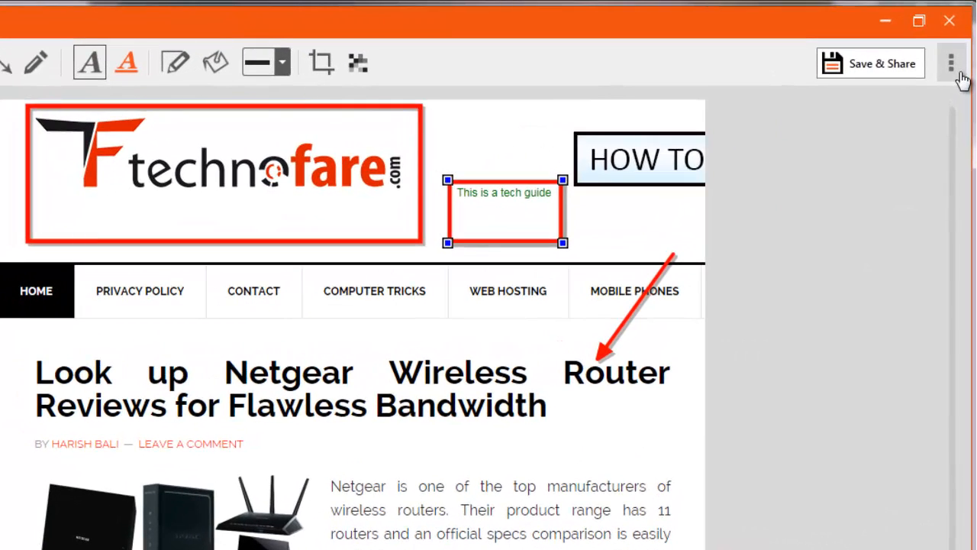
# Choose Save Locally from the more-options menu and pick the PNG file type
pyautogui.click(952, 62)
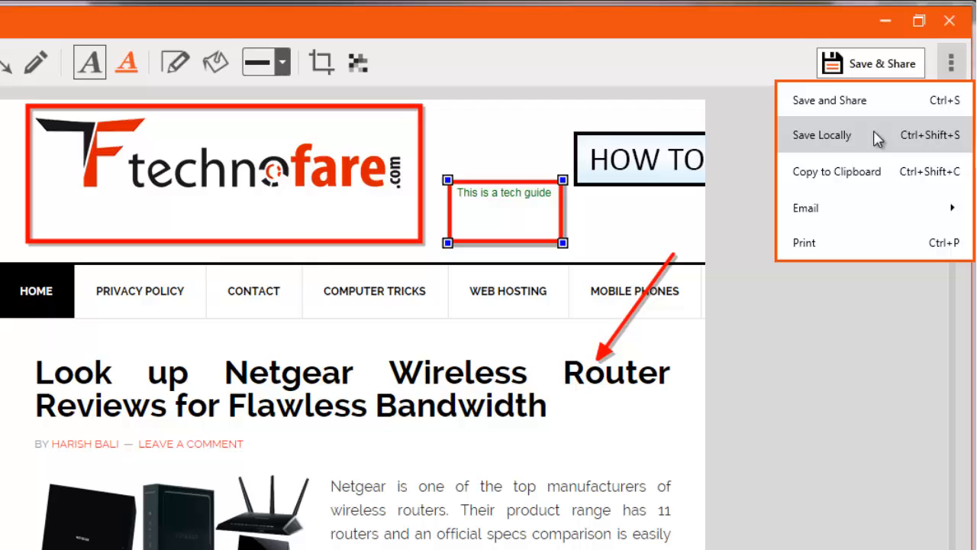
pyautogui.click(821, 135)
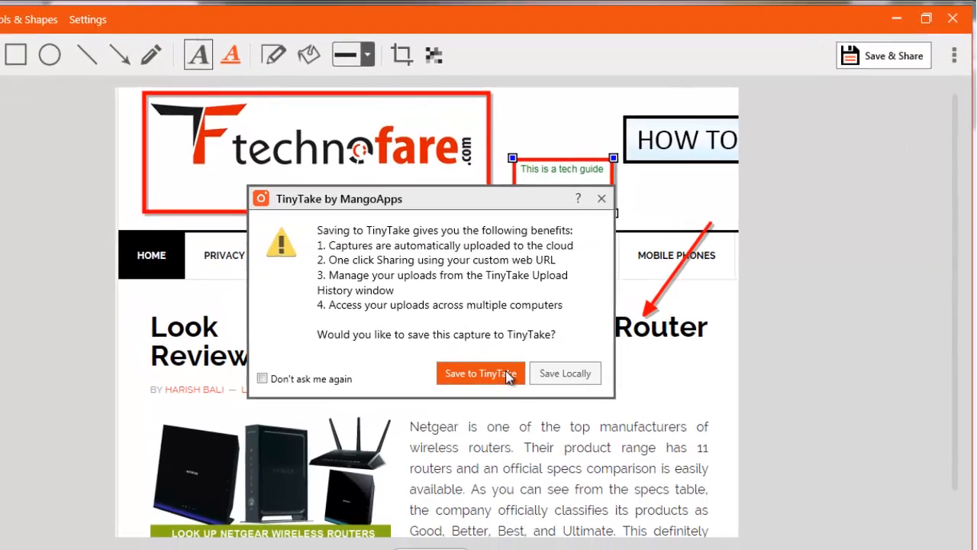
pyautogui.click(565, 372)
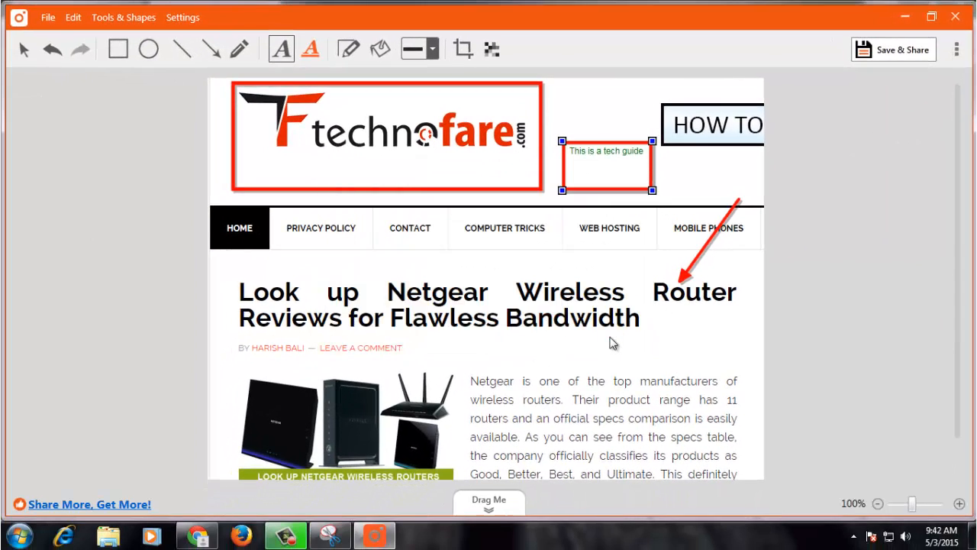
pyautogui.click(894, 49)
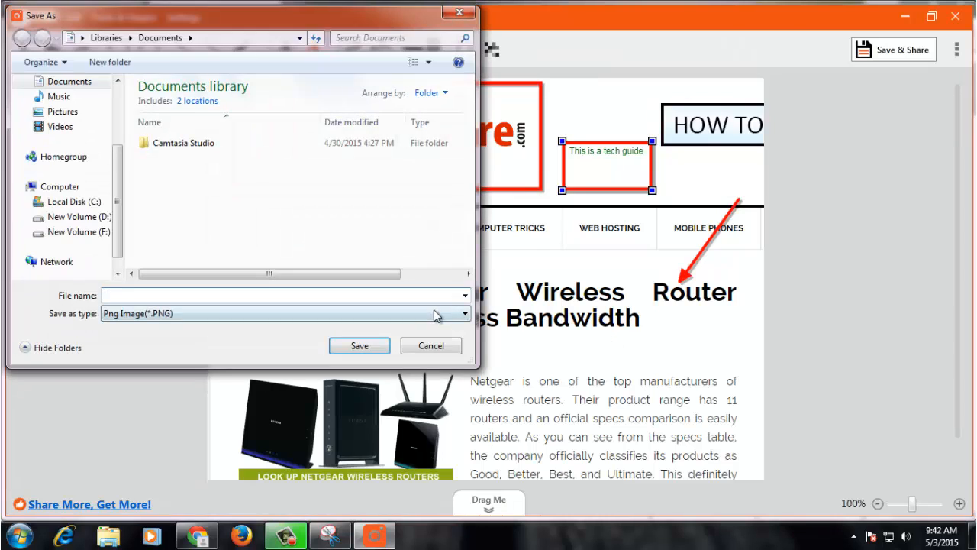
pyautogui.click(464, 313)
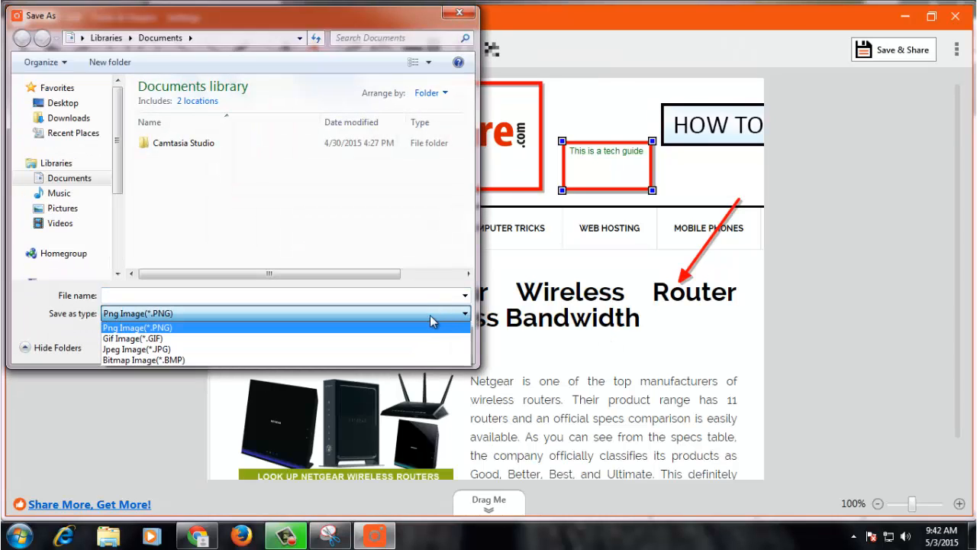
pyautogui.moveTo(425, 339)
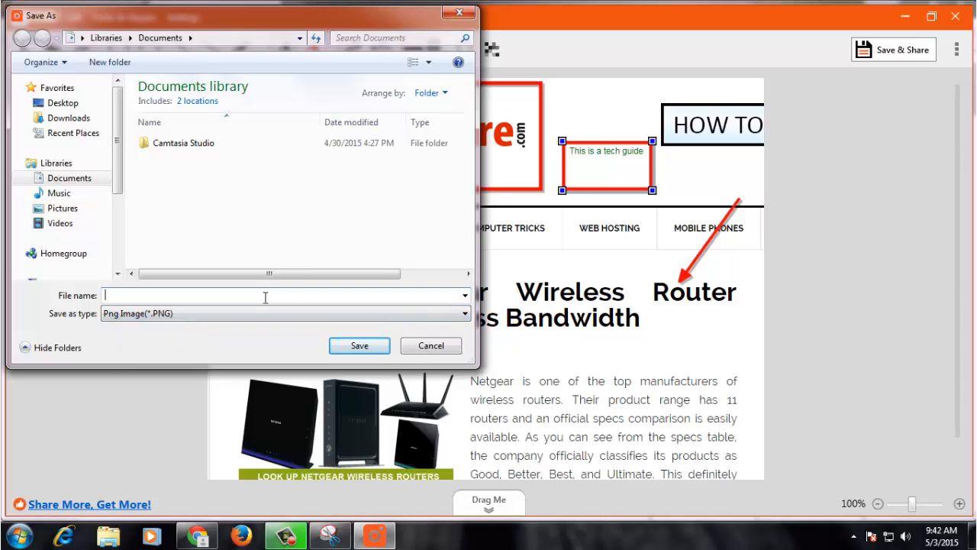
# Name the capture 'test new', save it to the Desktop and open the saved image
pyautogui.write('test')
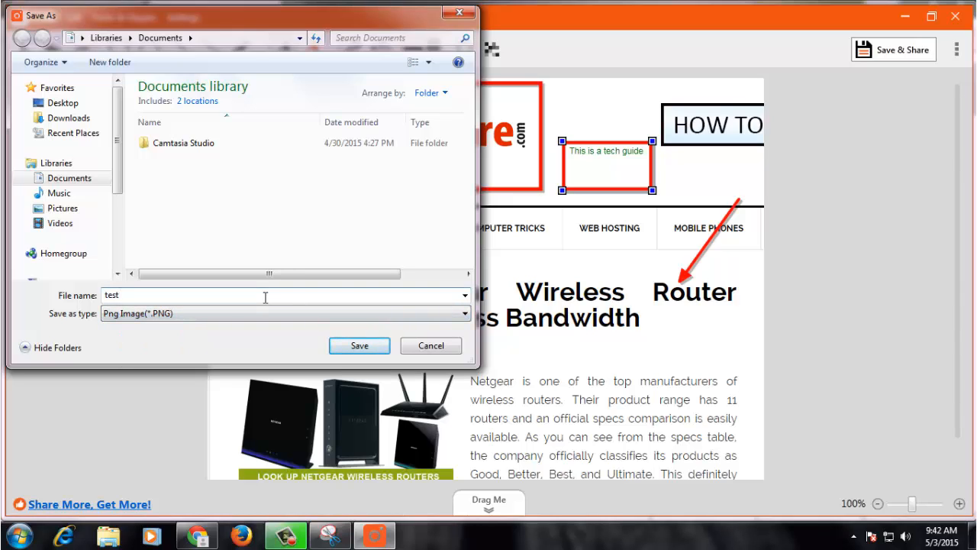
pyautogui.write('new')
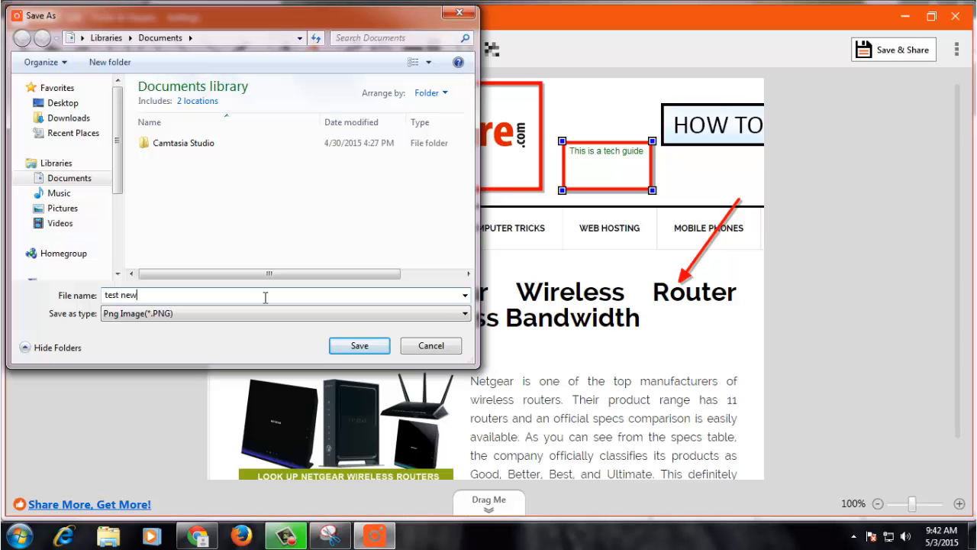
pyautogui.click(63, 102)
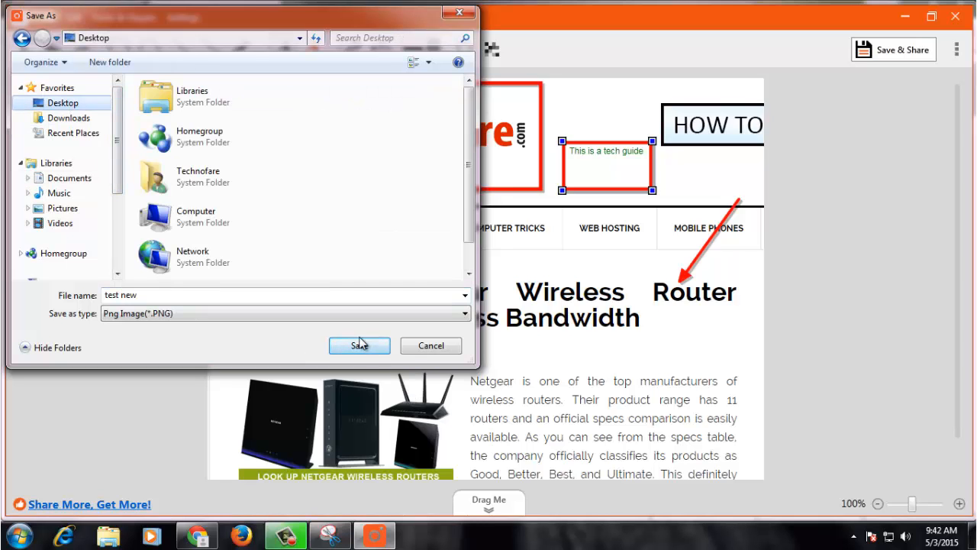
pyautogui.click(359, 345)
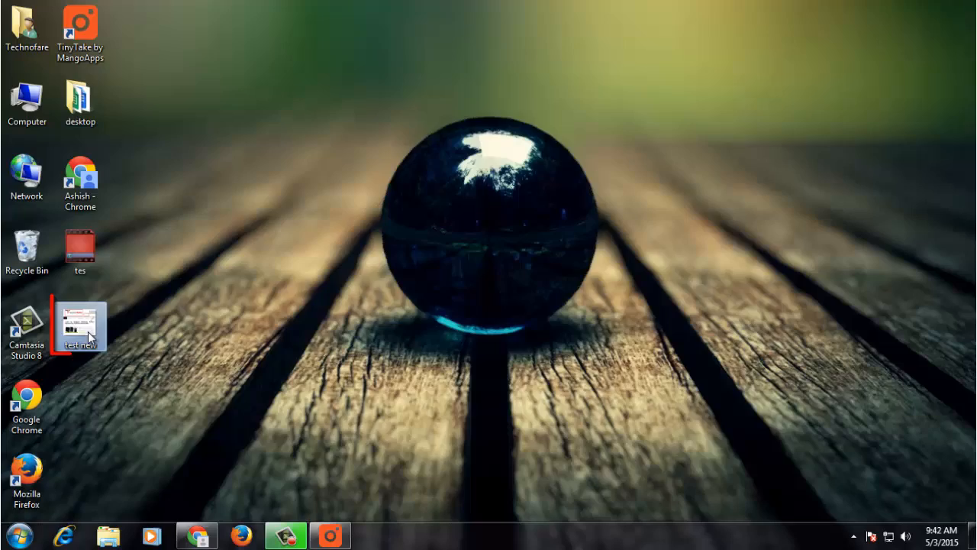
pyautogui.doubleClick(79, 324)
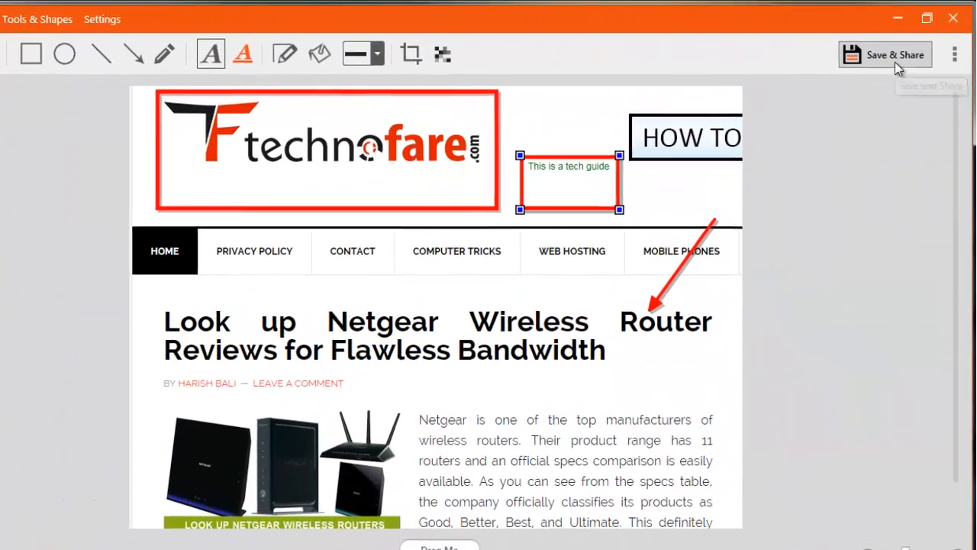
# Sign in with the account email and password so the annotated capture uploads
pyautogui.click(895, 54)
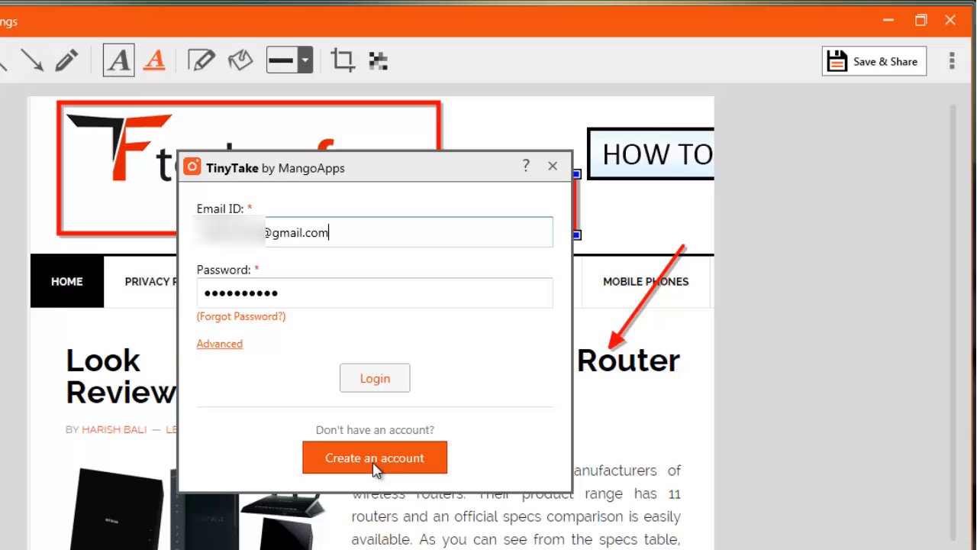
pyautogui.moveTo(365, 278)
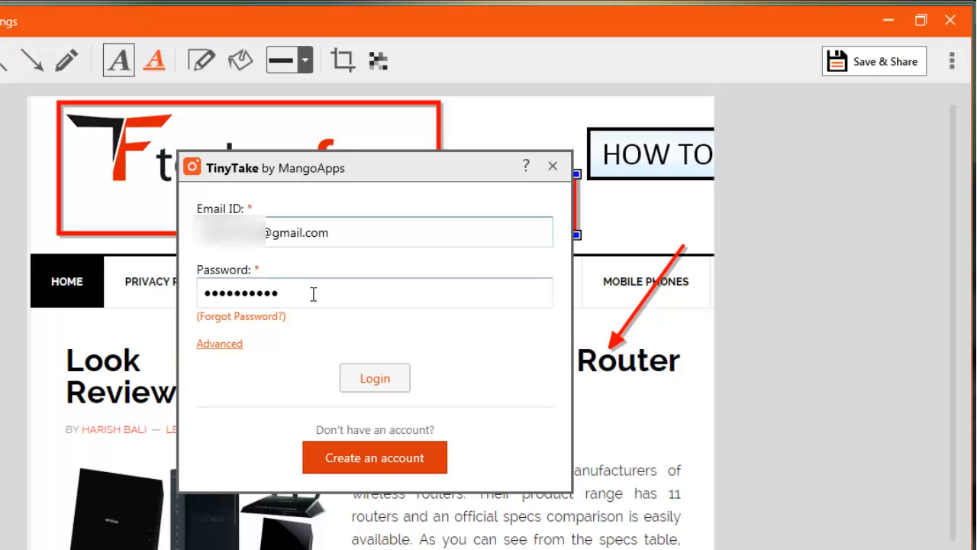
pyautogui.click(374, 377)
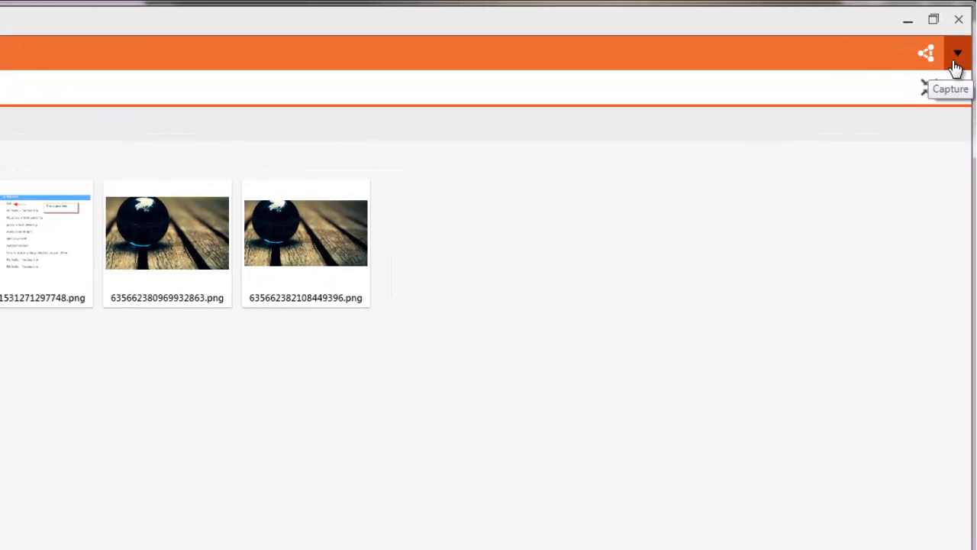
# Show the Advanced settings with the download location and cache-clearing options
pyautogui.click(956, 52)
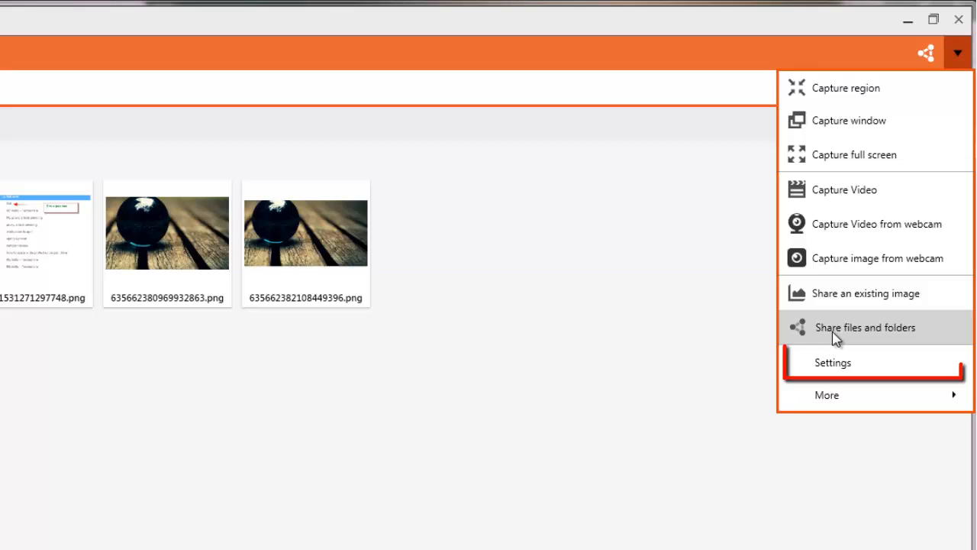
pyautogui.click(833, 362)
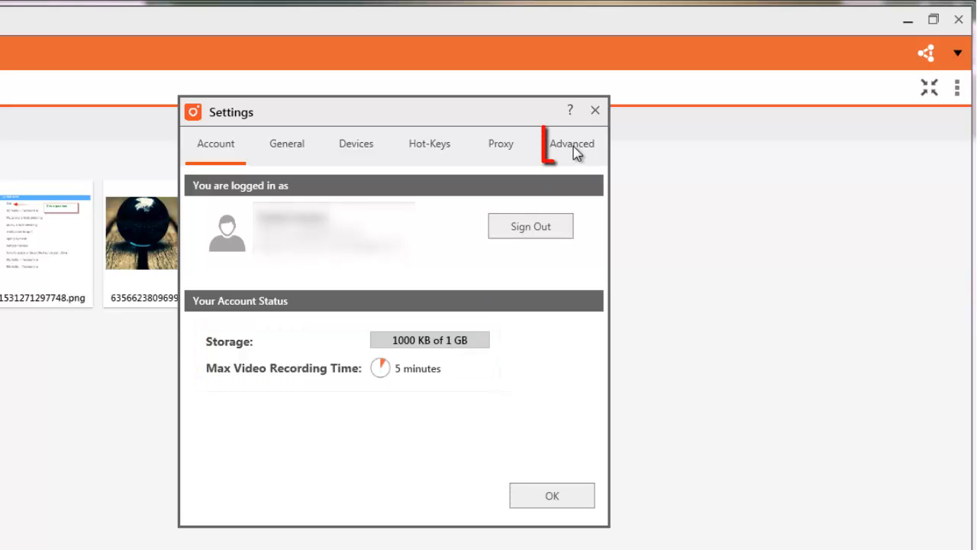
pyautogui.click(571, 144)
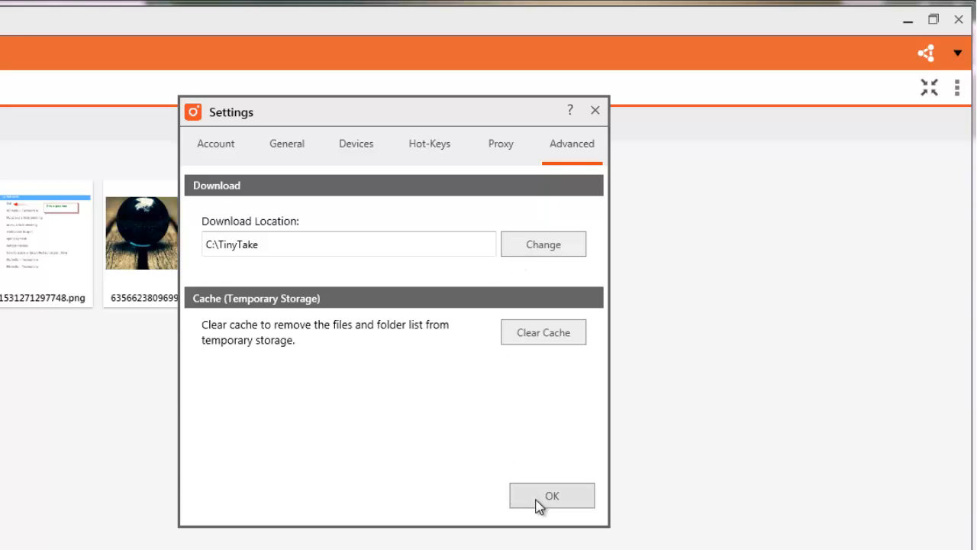
# Close the Settings window with OK, returning to the capture menu over the Technofare page
pyautogui.click(551, 495)
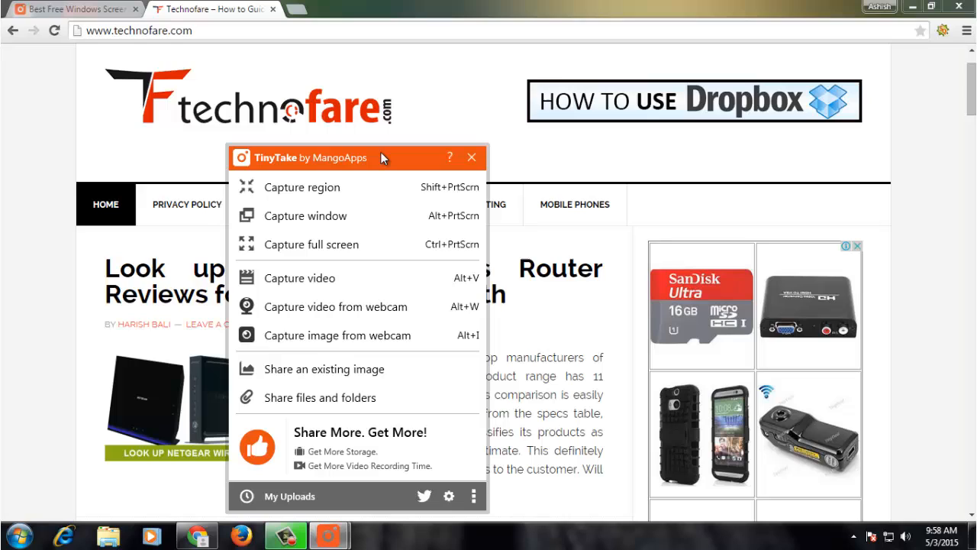
pyautogui.moveTo(374, 216)
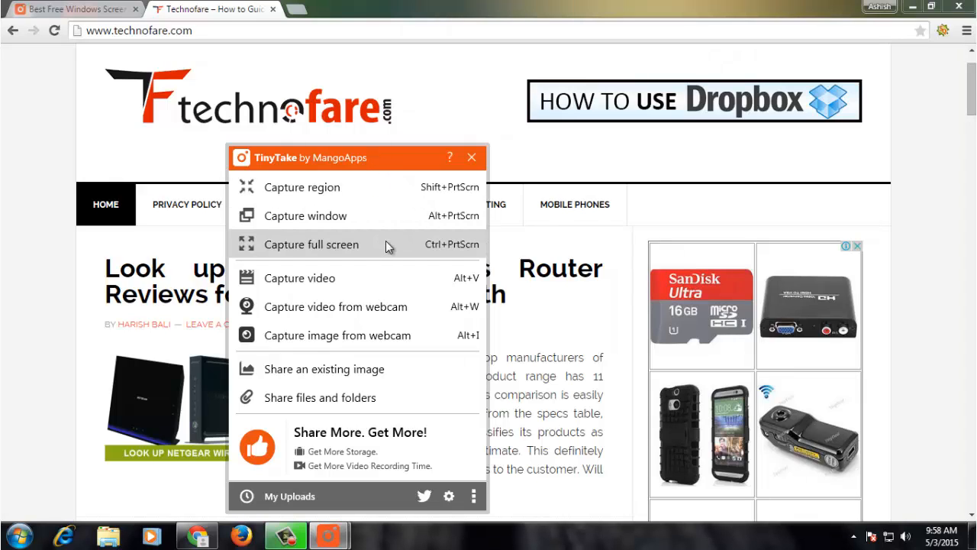
pyautogui.moveTo(388, 288)
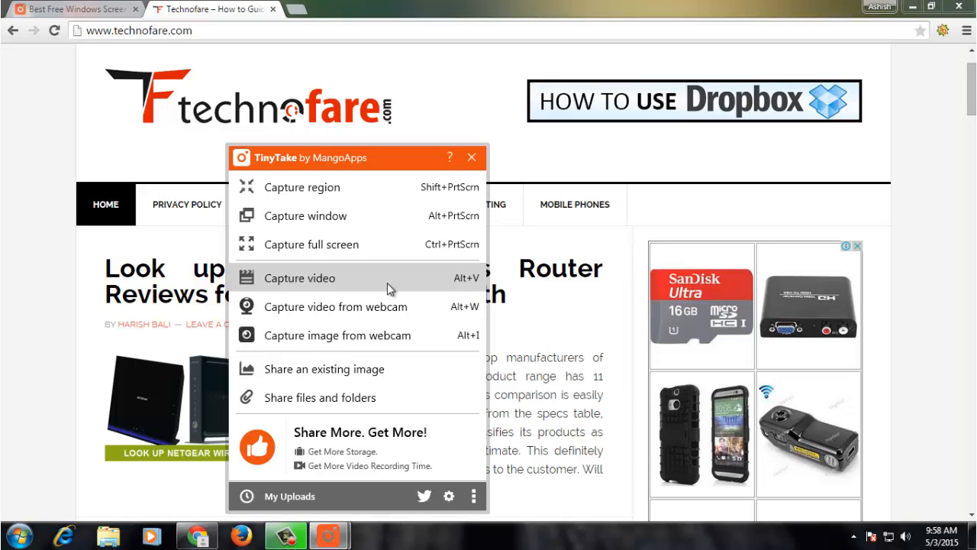
pyautogui.moveTo(389, 306)
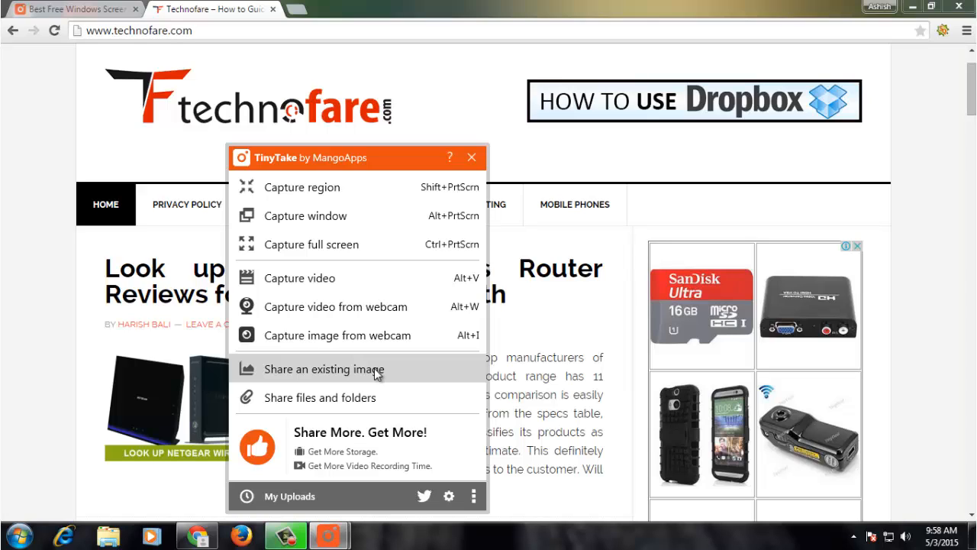
pyautogui.moveTo(330, 215)
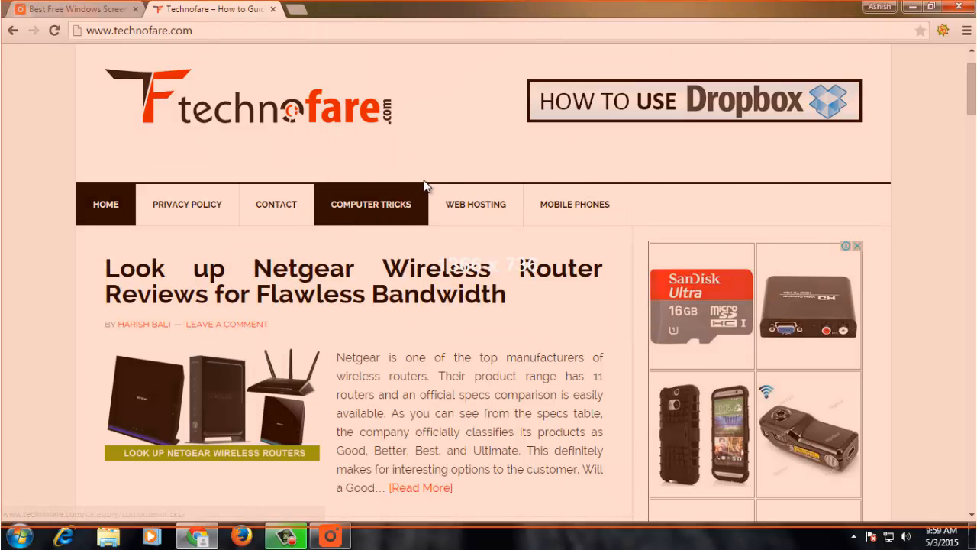
# Capture the Chrome window showing Technofare and bring up its sharing options, including email
pyautogui.click(329, 534)
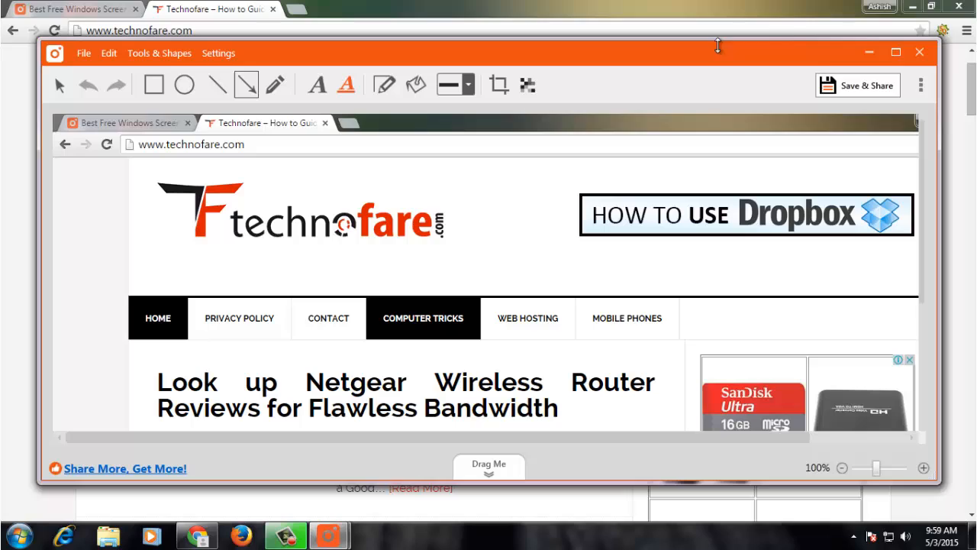
pyautogui.moveTo(865, 86)
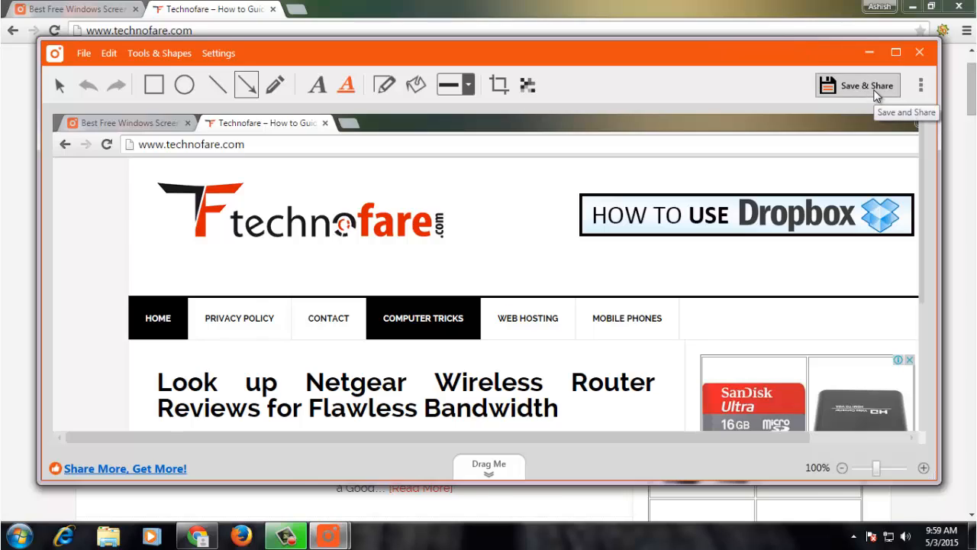
pyautogui.click(859, 85)
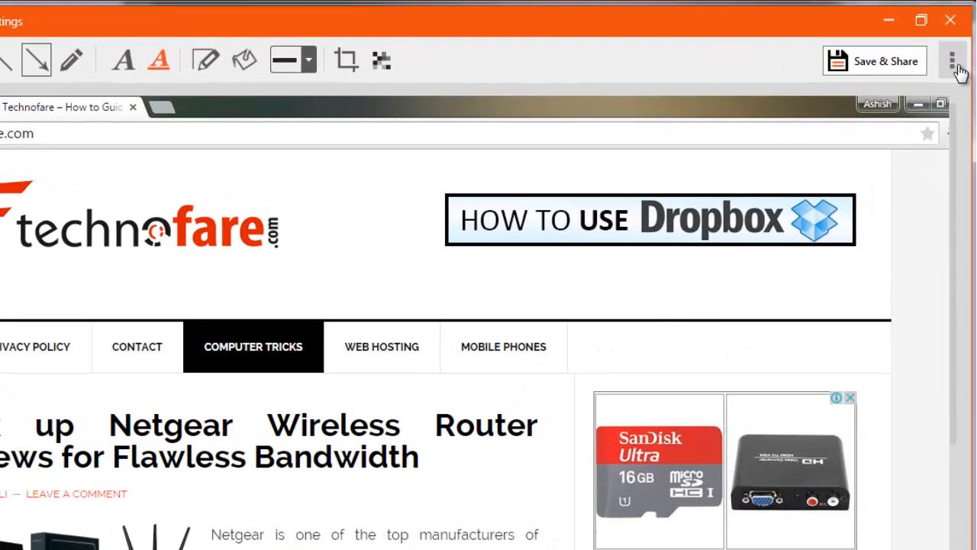
pyautogui.click(953, 61)
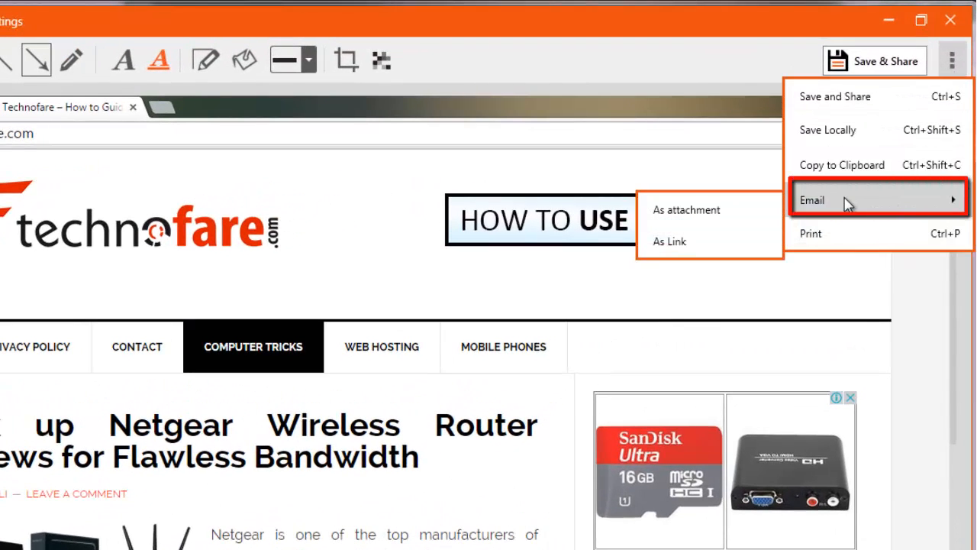
pyautogui.moveTo(724, 242)
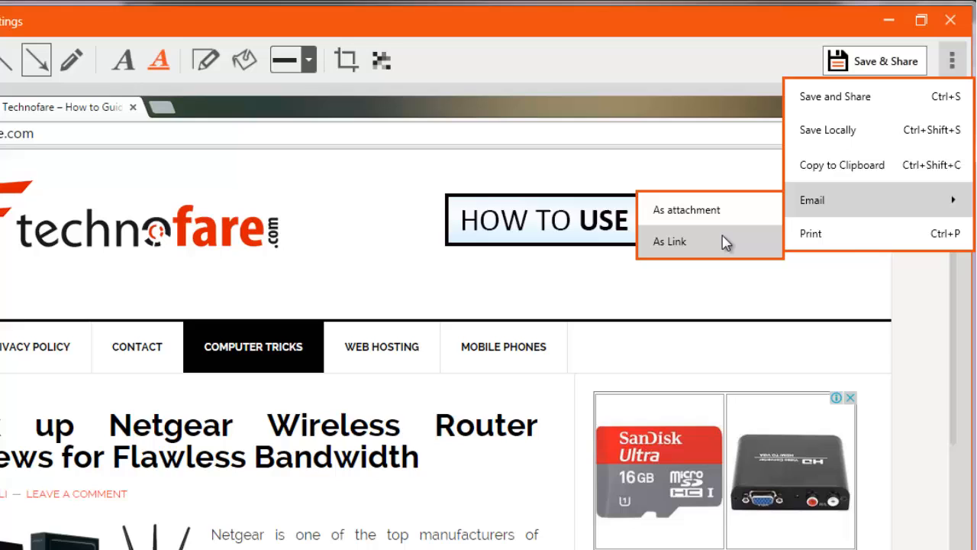